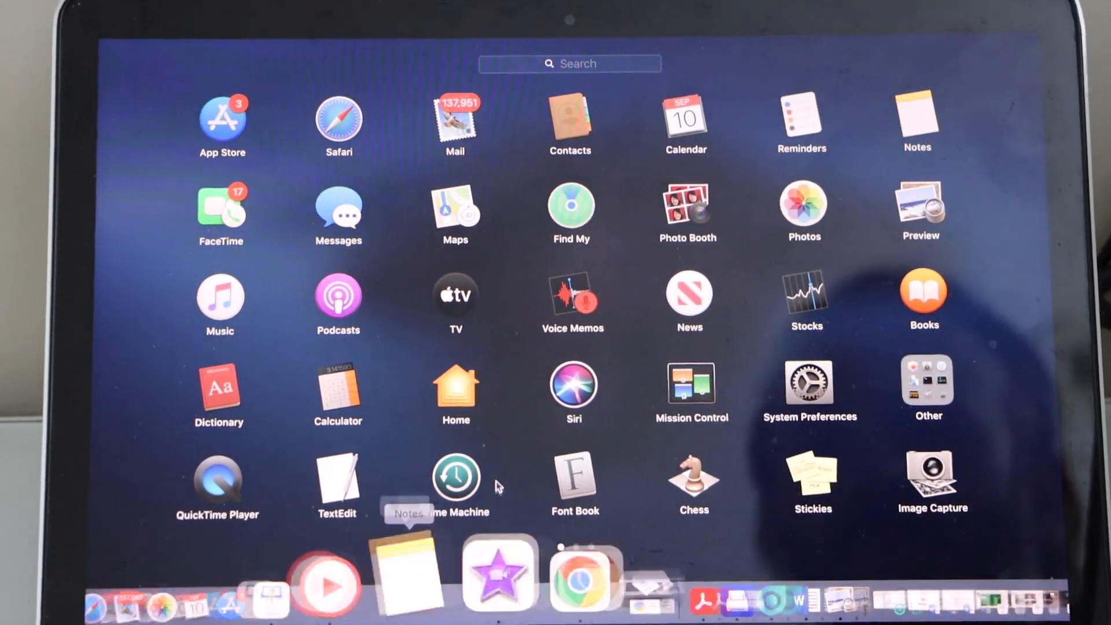
Launch System Preferences from the Launchpad icon
click(809, 386)
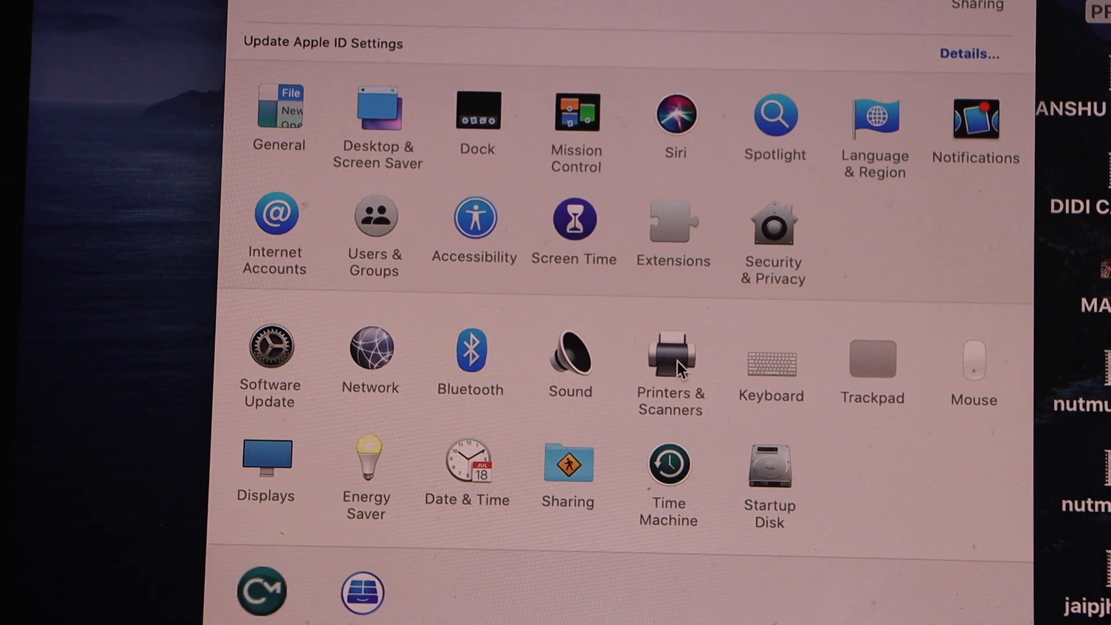
Open Printers & Scanners and start adding a new printer with the + button
click(669, 354)
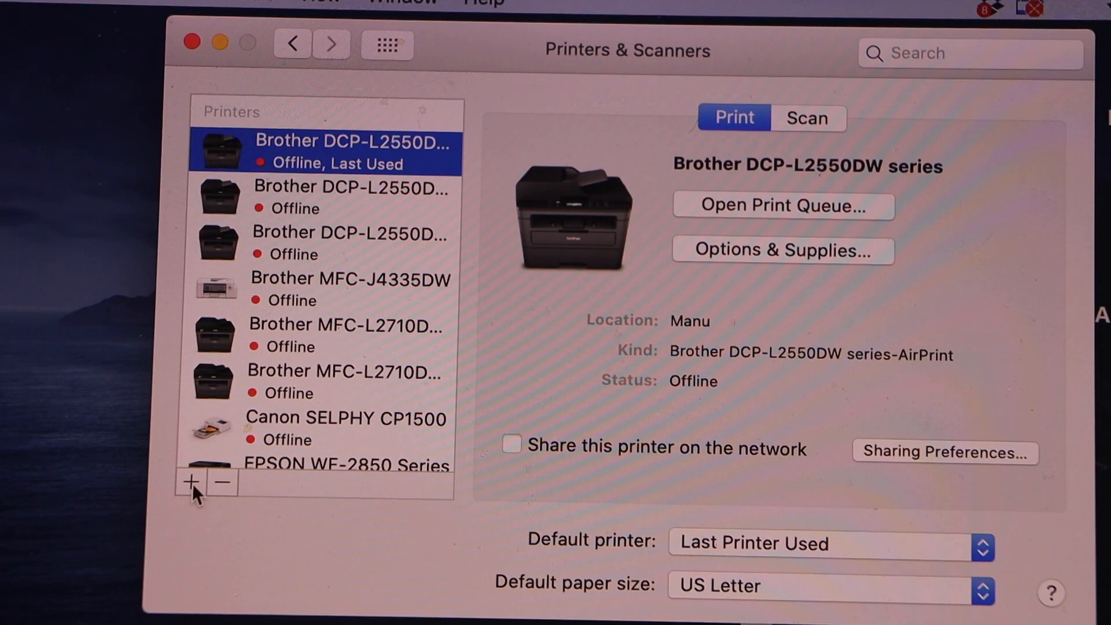
click(190, 482)
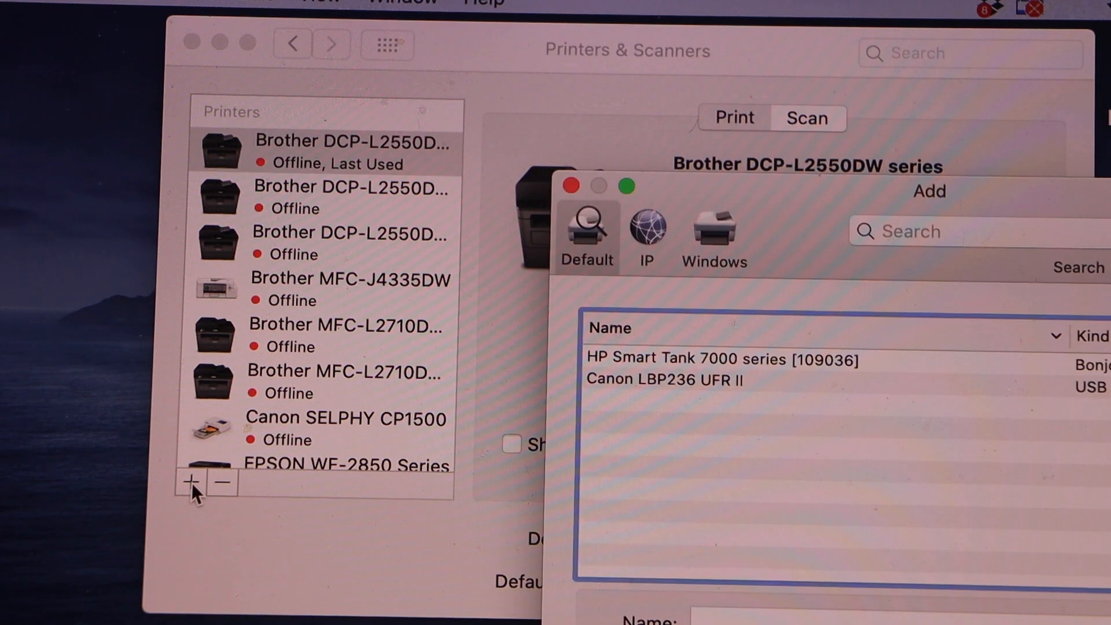
mouse_move(871, 456)
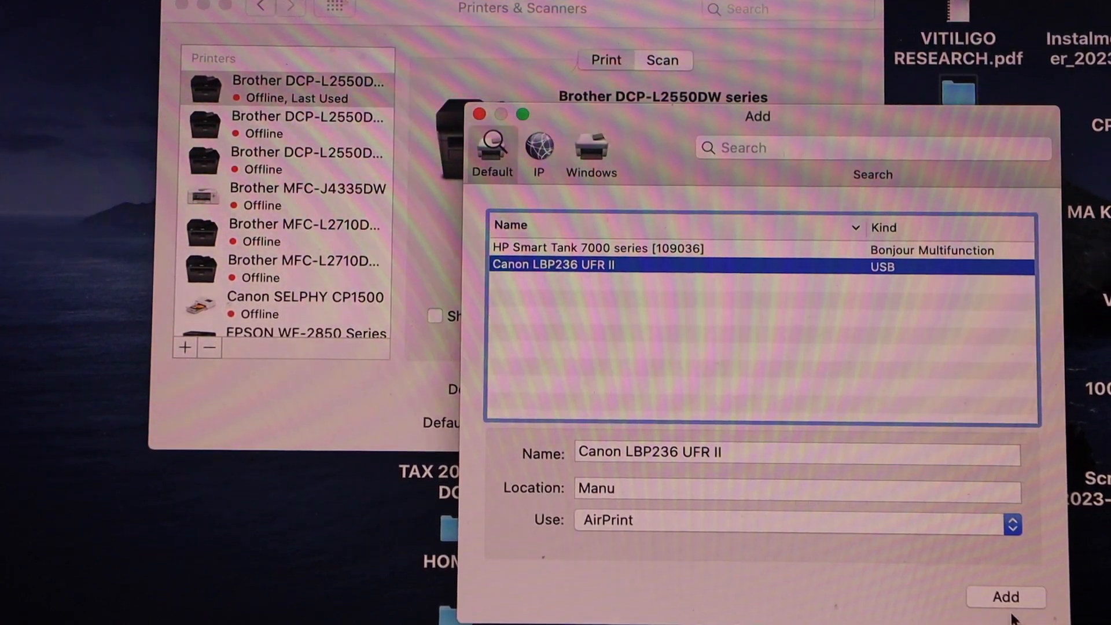
Add the Canon LBP236 UFR II so it is listed as Idle
click(1006, 596)
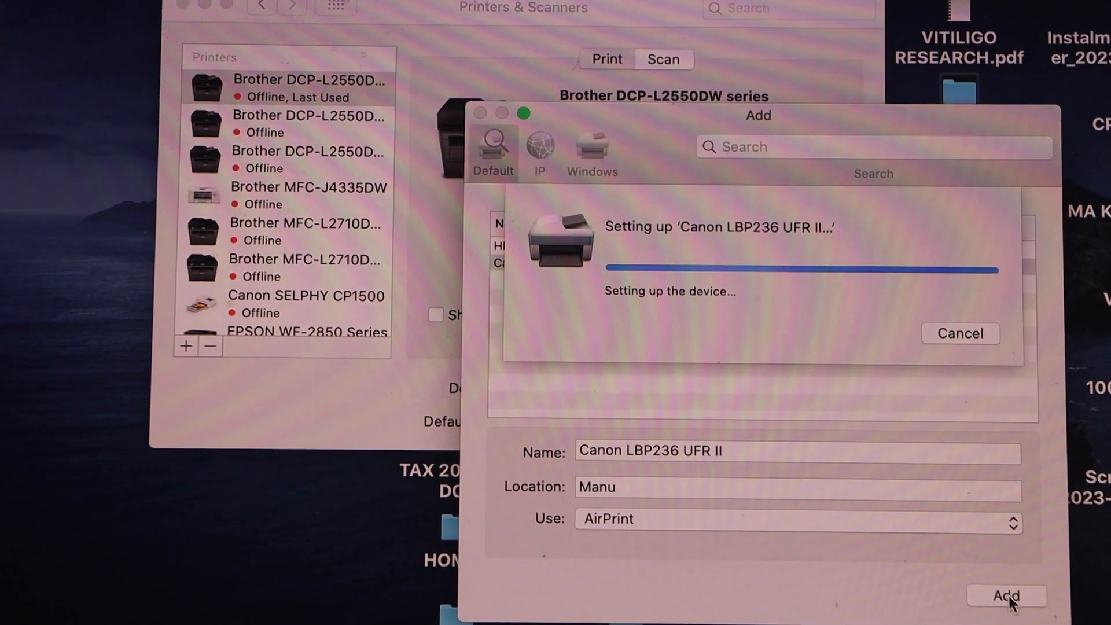
click(1007, 596)
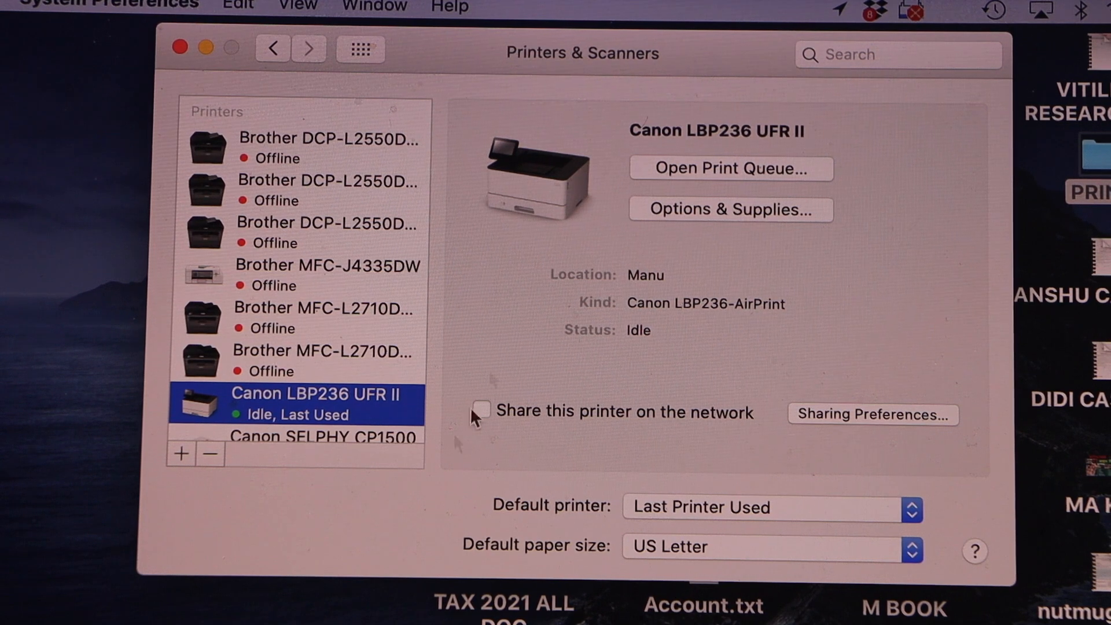
mouse_move(698, 335)
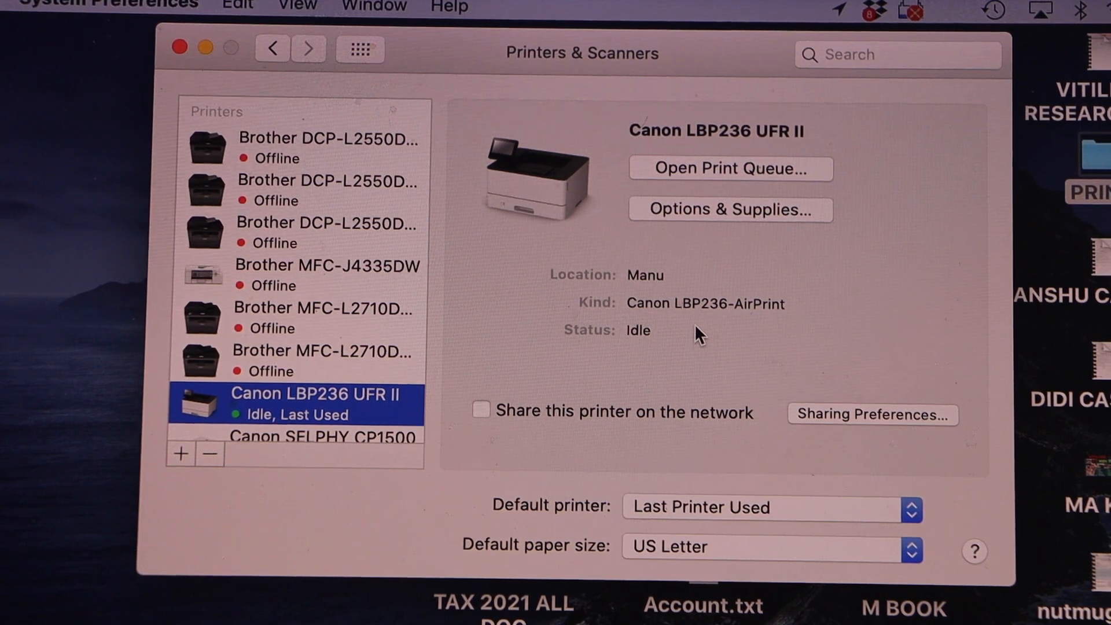
Open File > Print for CPS PRINT with Canon LBP236 UFR II as printer
click(180, 47)
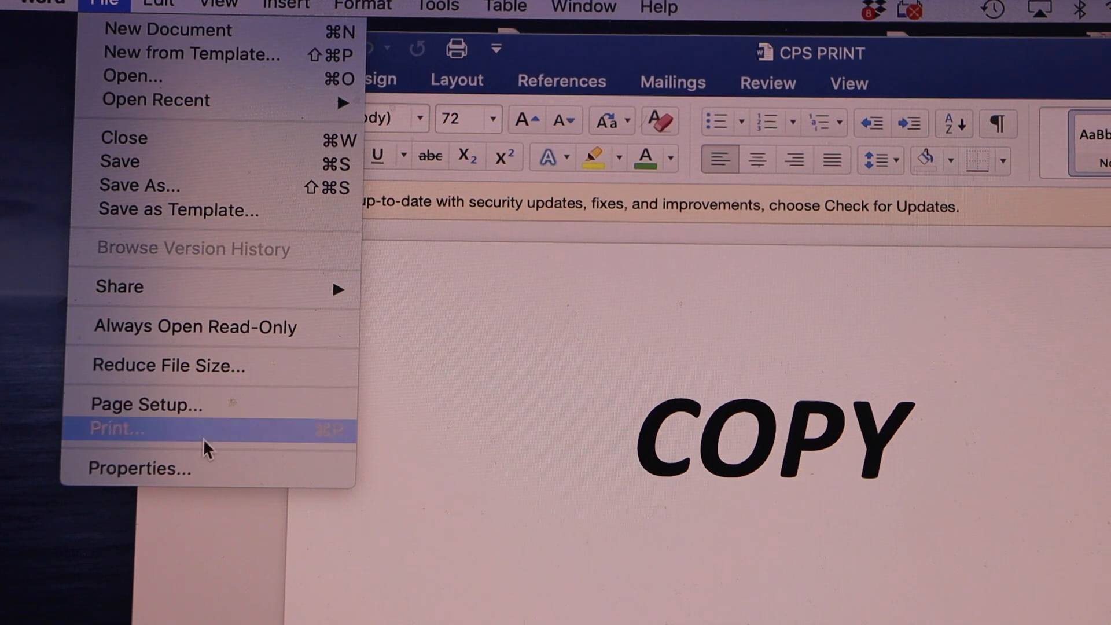
click(117, 428)
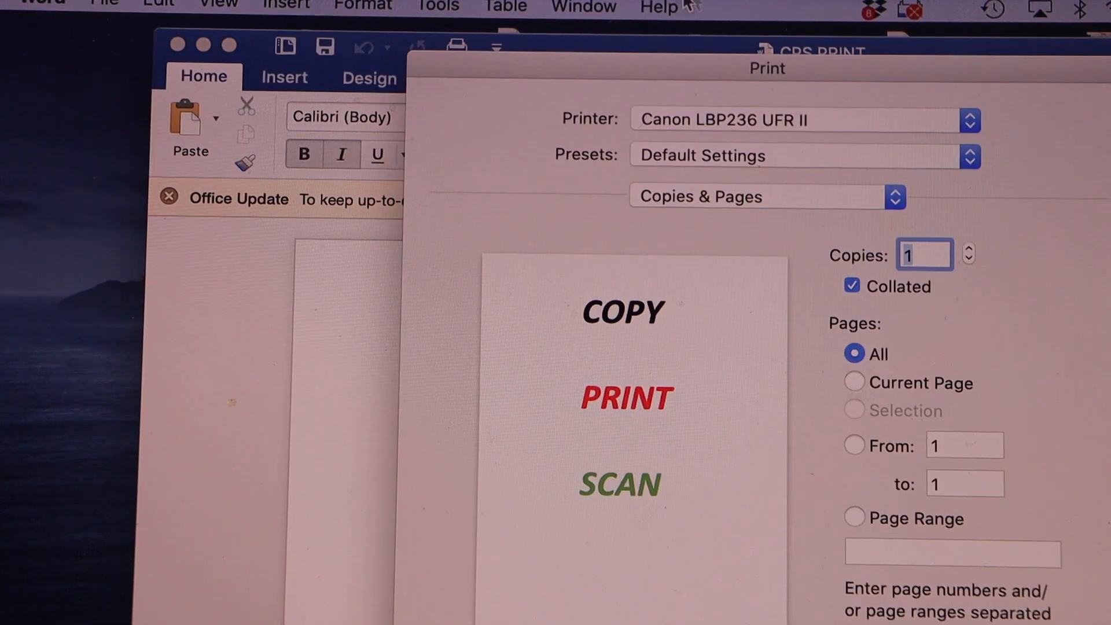
mouse_move(839, 122)
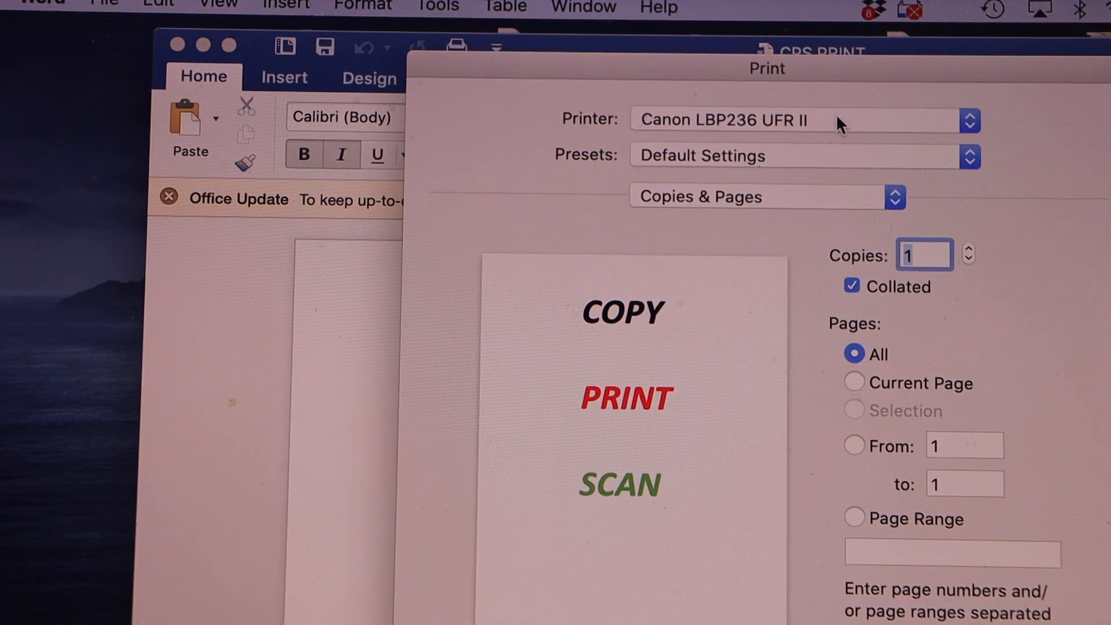